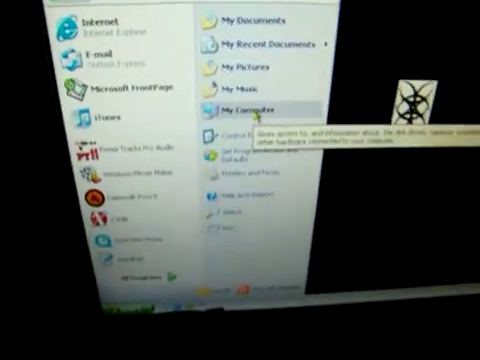
Step: Bring up My Computer, listing the KORG D3200 drive beside the local disks
left_click(236, 104)
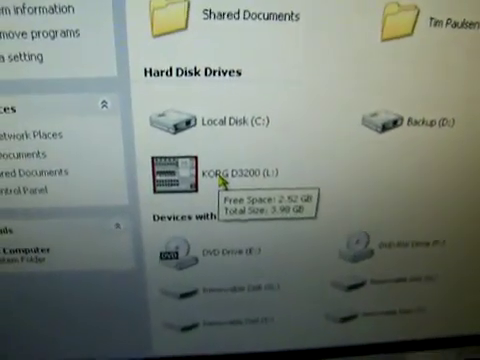